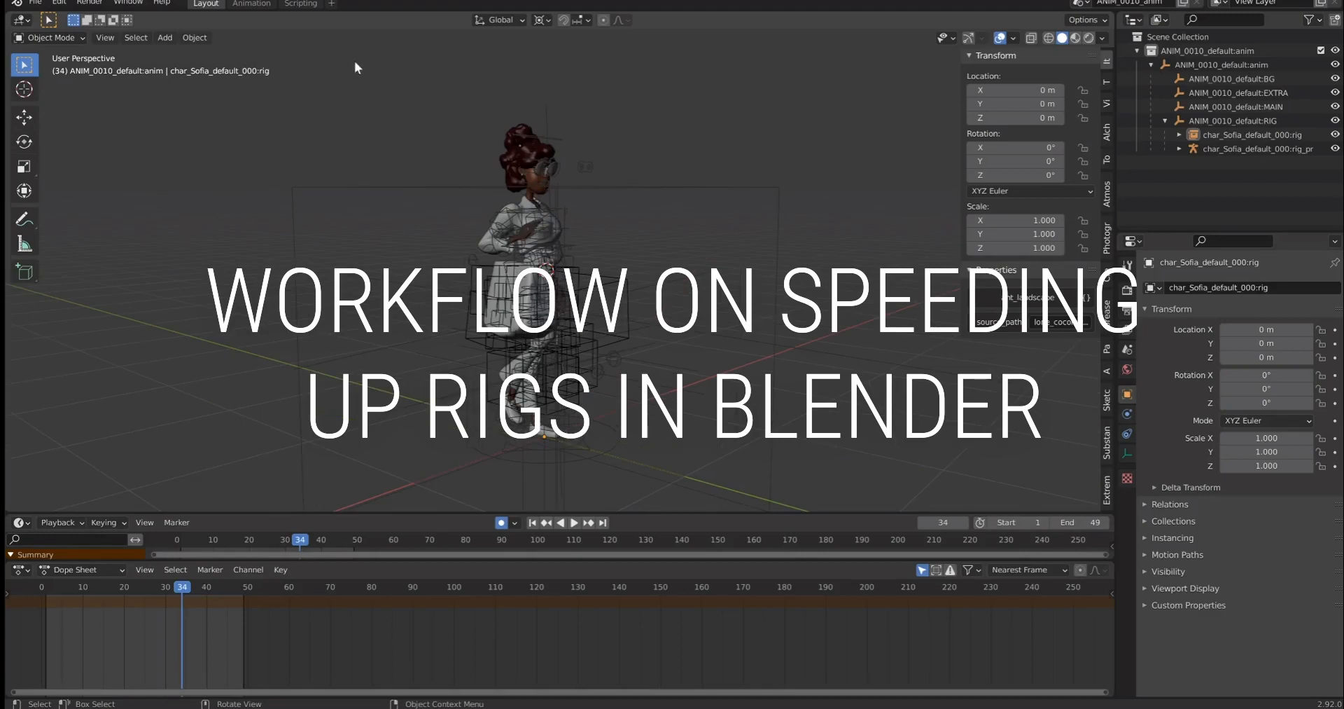
- Open the char_Sofia_rig.blend source file to inspect the full Sofia character and its rig collections
left_click(574, 521)
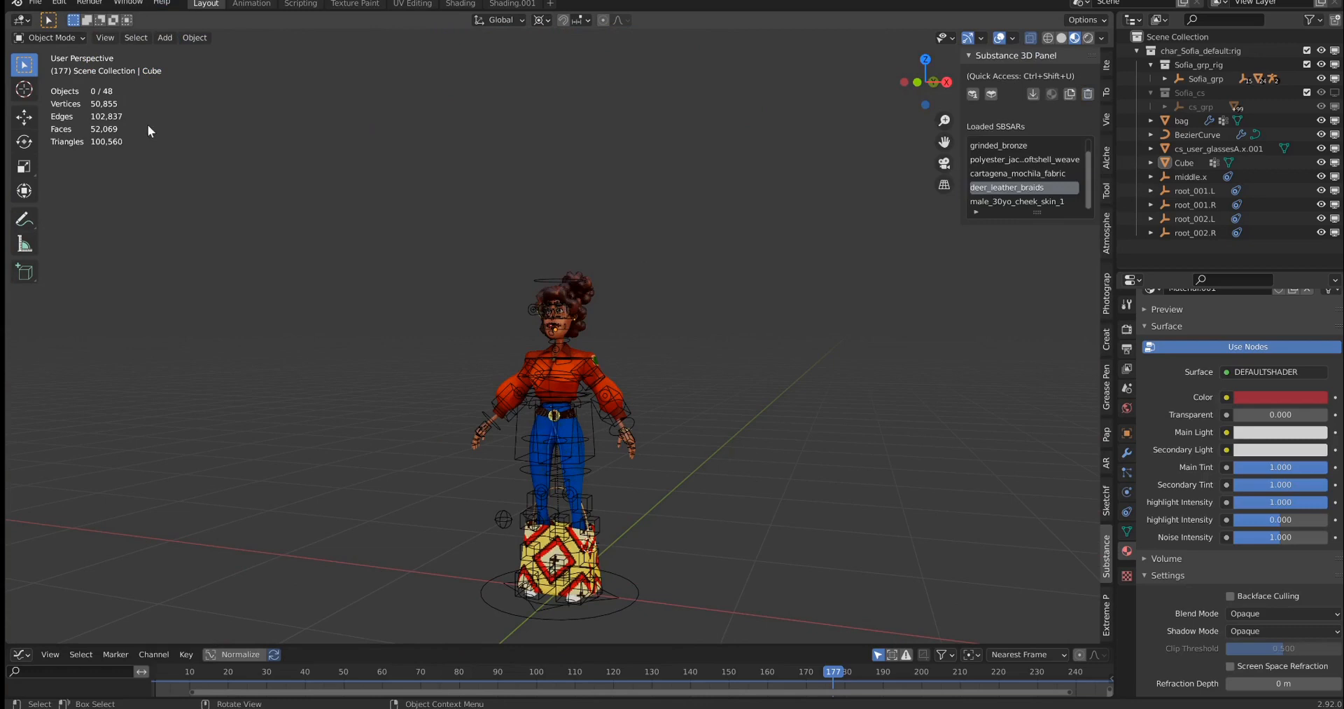
key("f3")
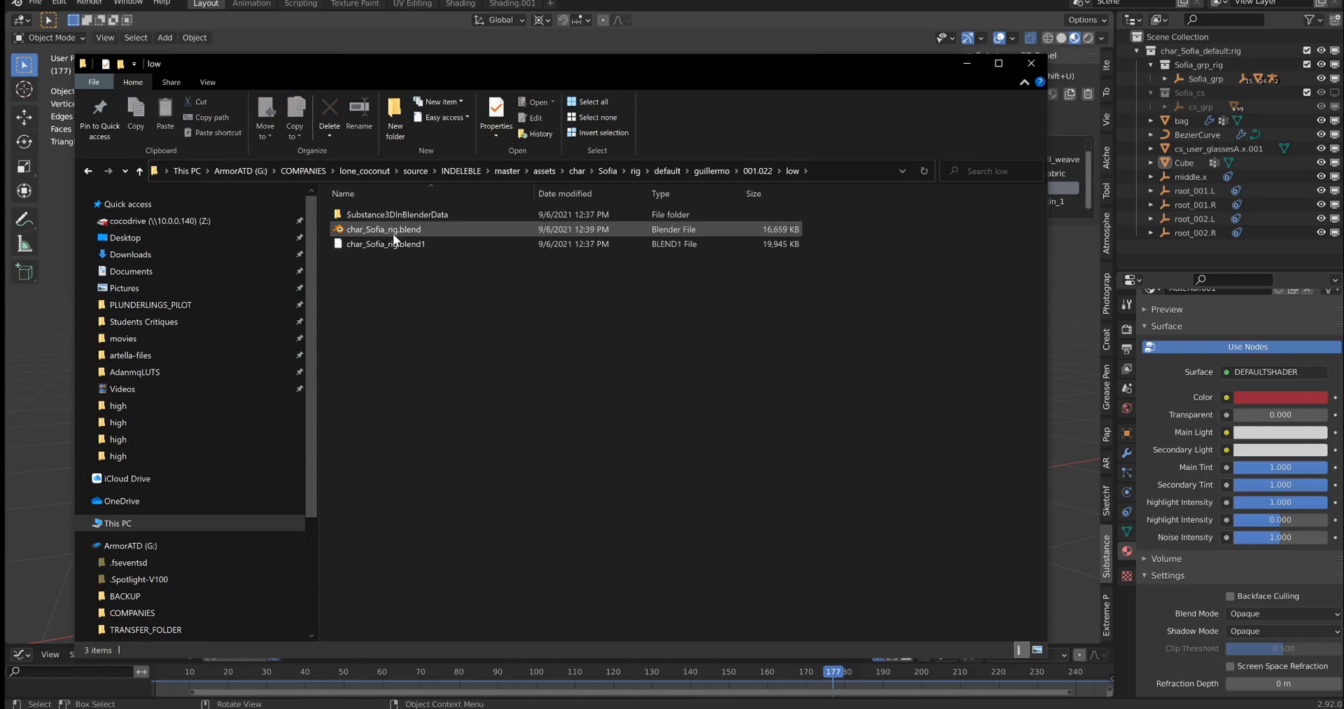
- Open char_Sofia_rig.blend from the Sofia rig's low folder in File Explorer
double_click(383, 229)
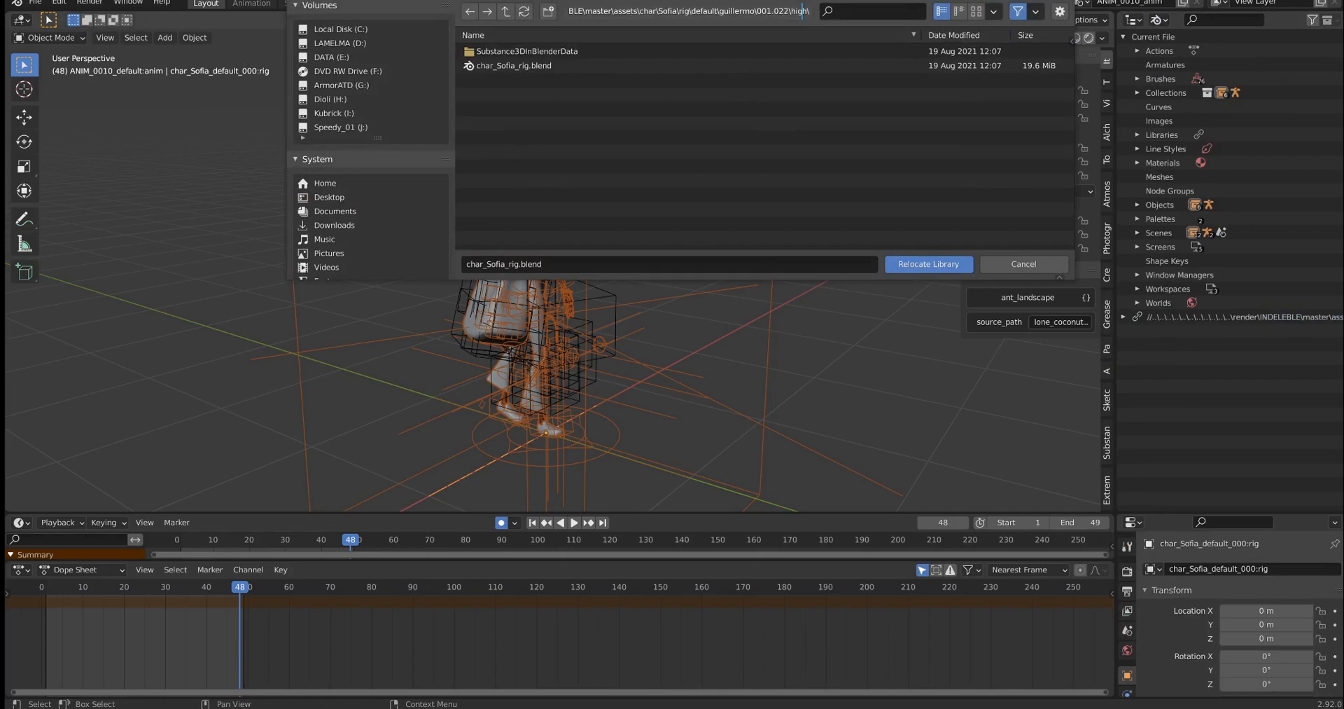
- Choose char_Sofia_rig.blend as the new source for the linked Sofia rig library
left_click(1023, 263)
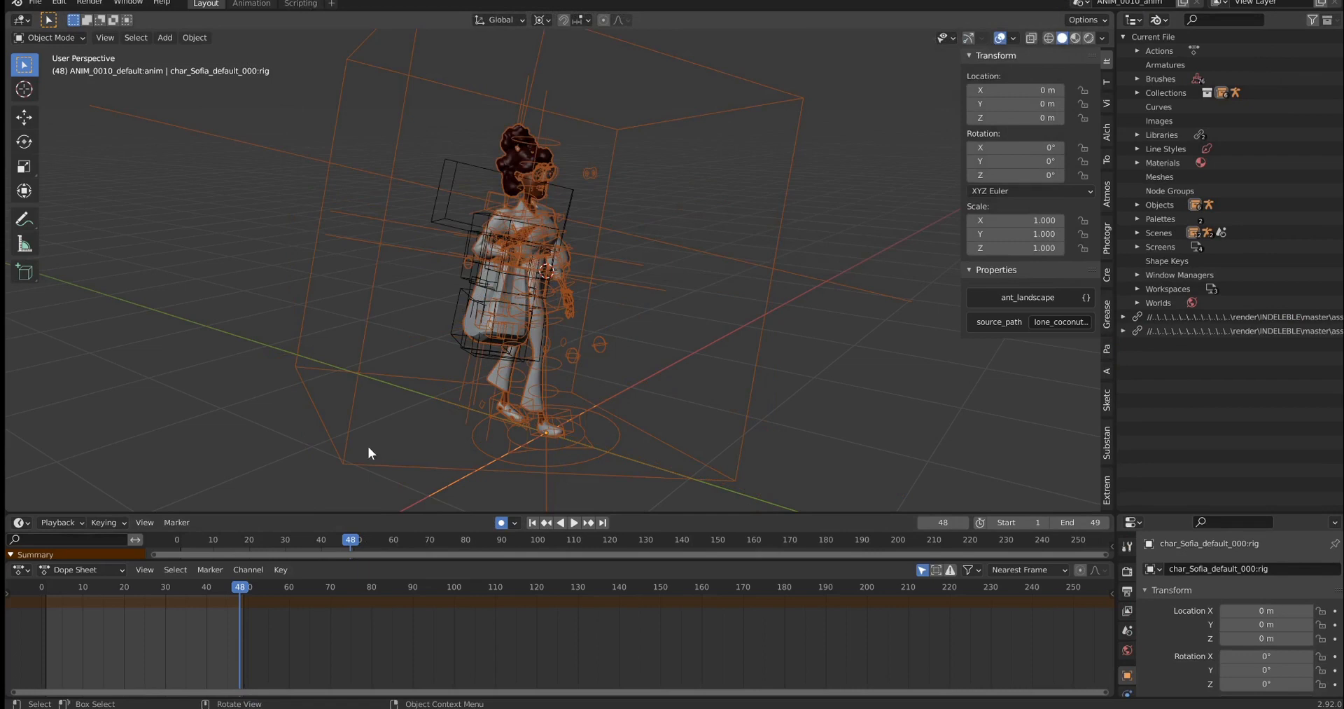
- Play the animation back at 24 fps with the relinked Sofia rig walking through the shot
left_click(574, 521)
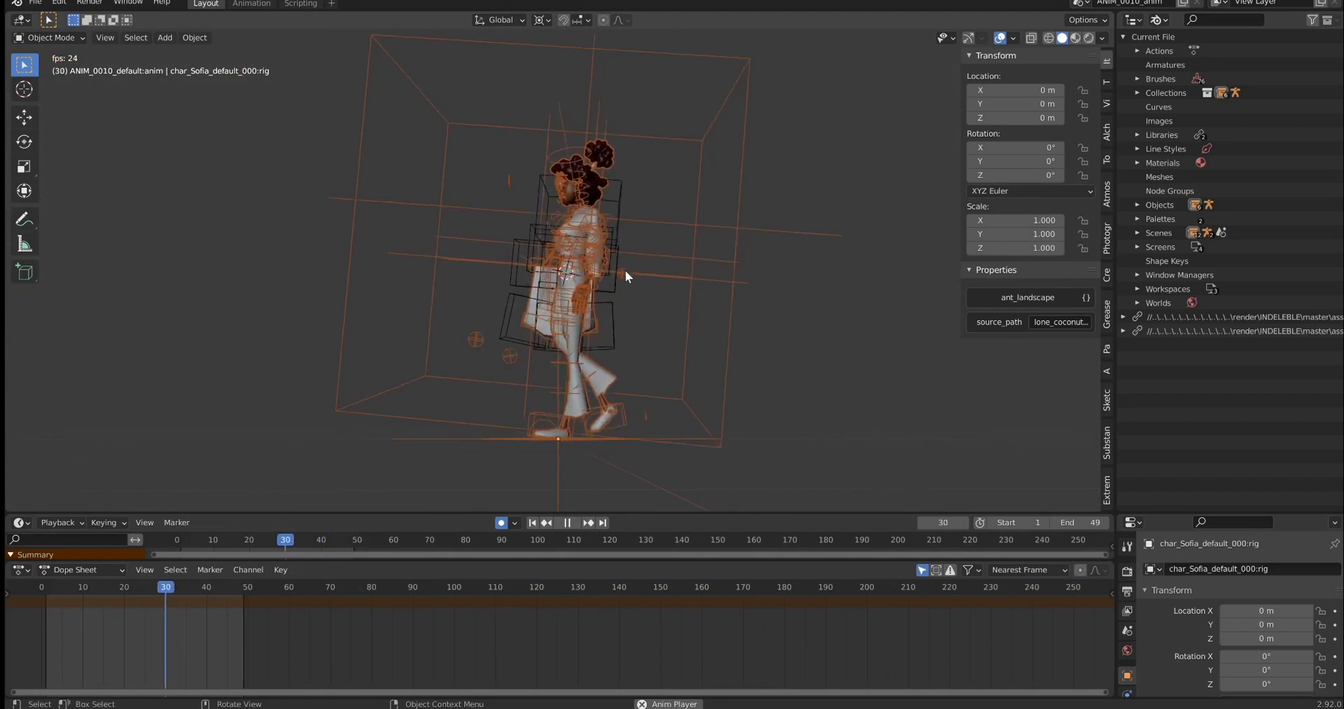